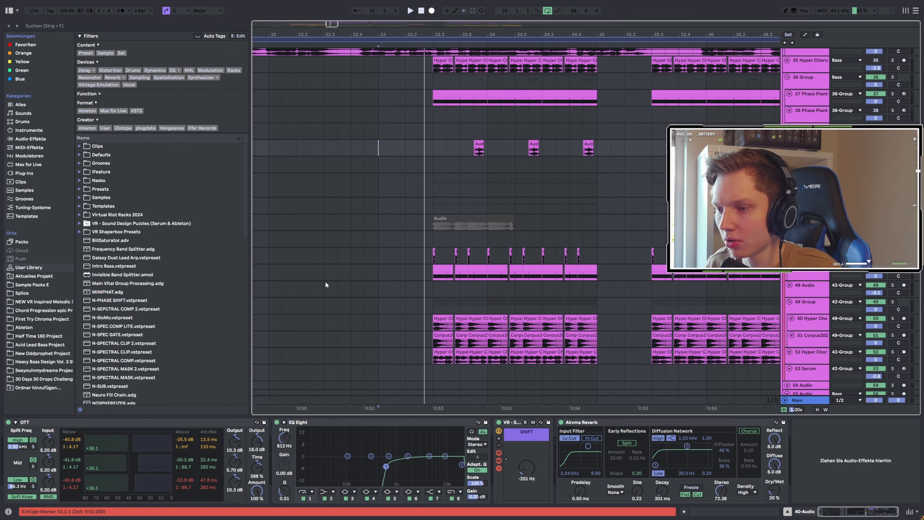
Scroll the arrangement to the drop and bring up track 37 Phase Plant's Snap Heap chain with convolver and delay
scroll("down", 3)
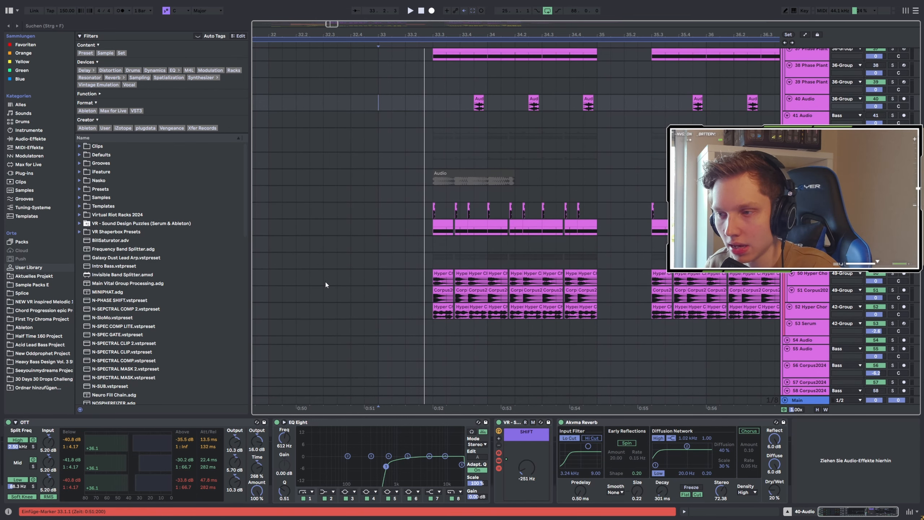
mouse_move(328, 268)
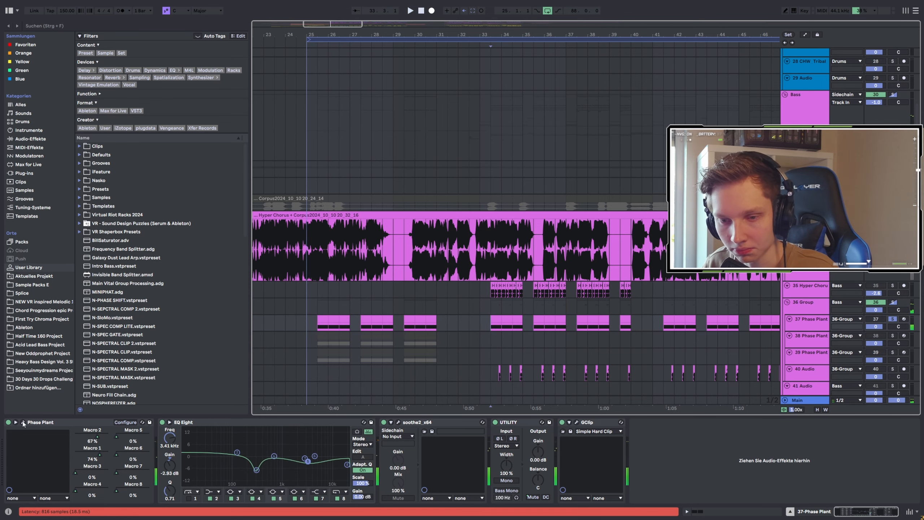
Inspect the Phase Plant bass patch and its Snap Heap effects, then close the plugin windows
left_click(22, 421)
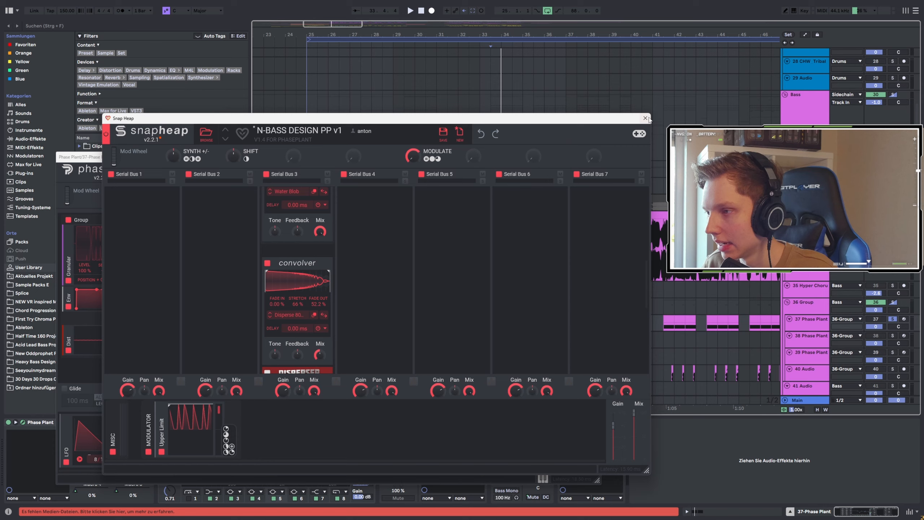
left_click(645, 117)
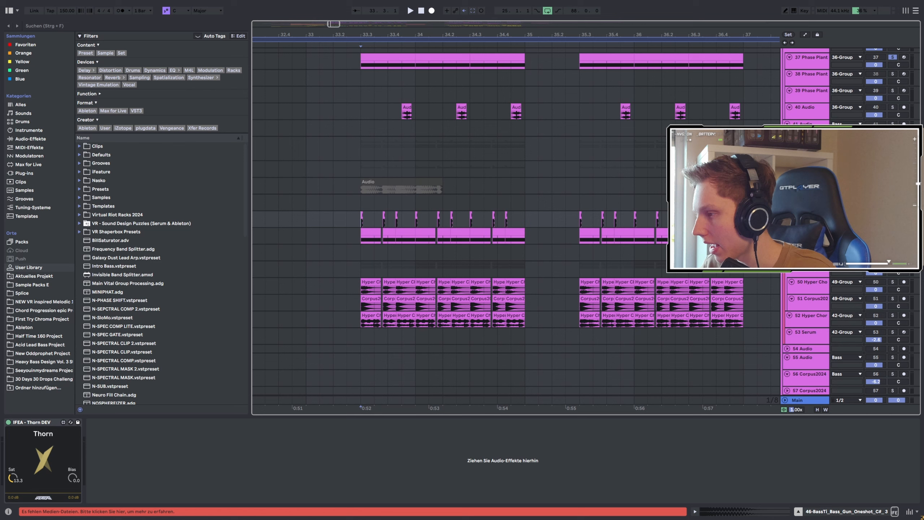
left_click(379, 224)
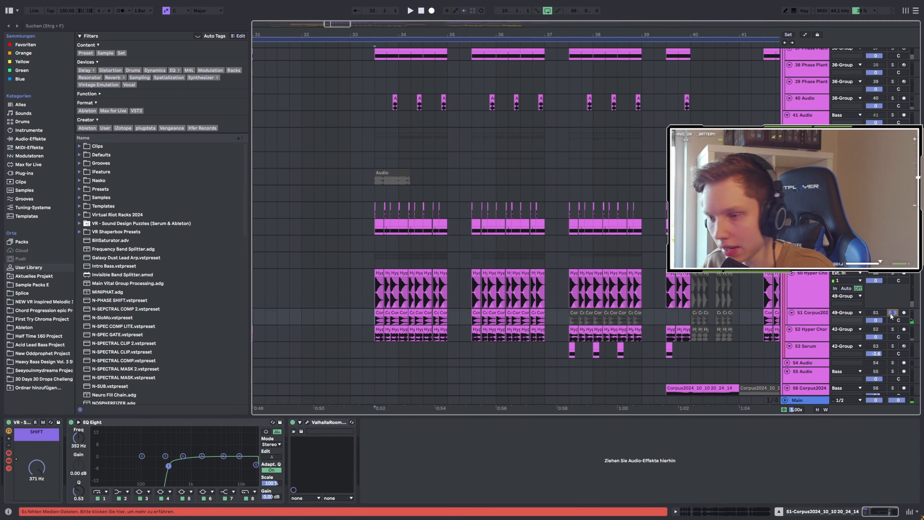
Show the 42-Group bus chain: EQ Eights, Akvma reverb, plugdata, GClip clipper and Valhalla reverb
left_click(409, 11)
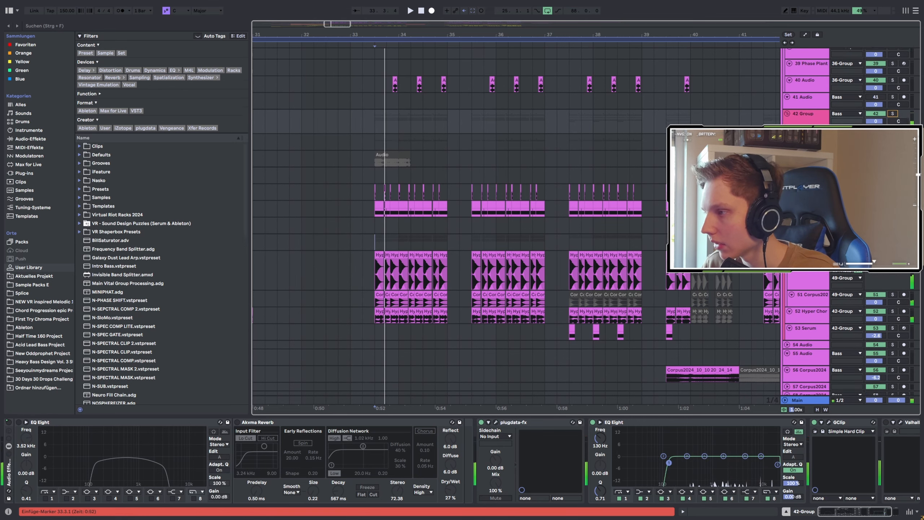
Scroll to track 50 Hyper Chorus + Corpus2024 and reveal its EQ Eights, shifters, comb filters, plugdata and Utility
scroll("down", 3)
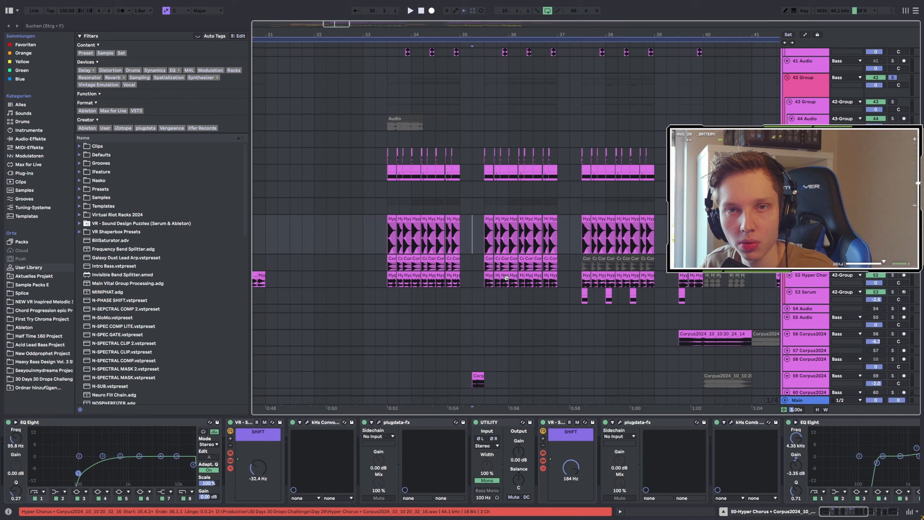
Zoom to bars 32–33 and show 40-Audio's OTT compressor, EQ Eight, shifter and Akvma reverb
left_click(500, 277)
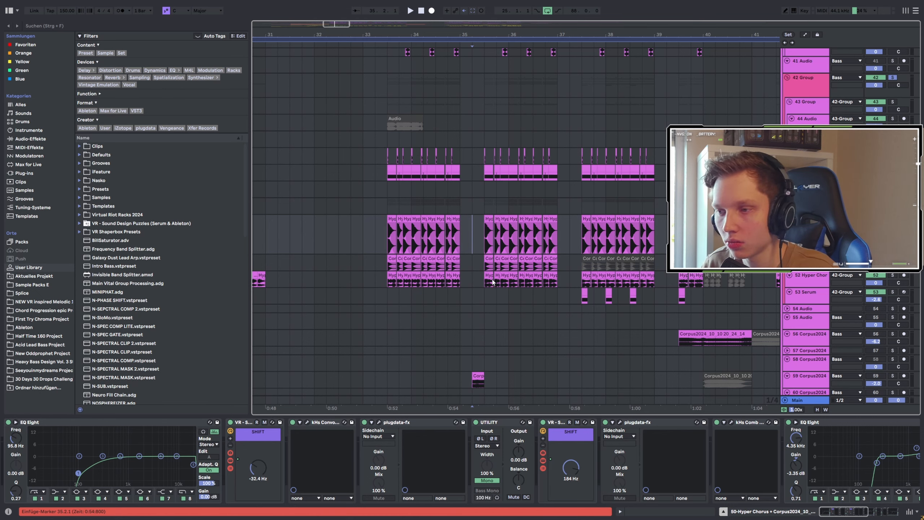
scroll("right", 3)
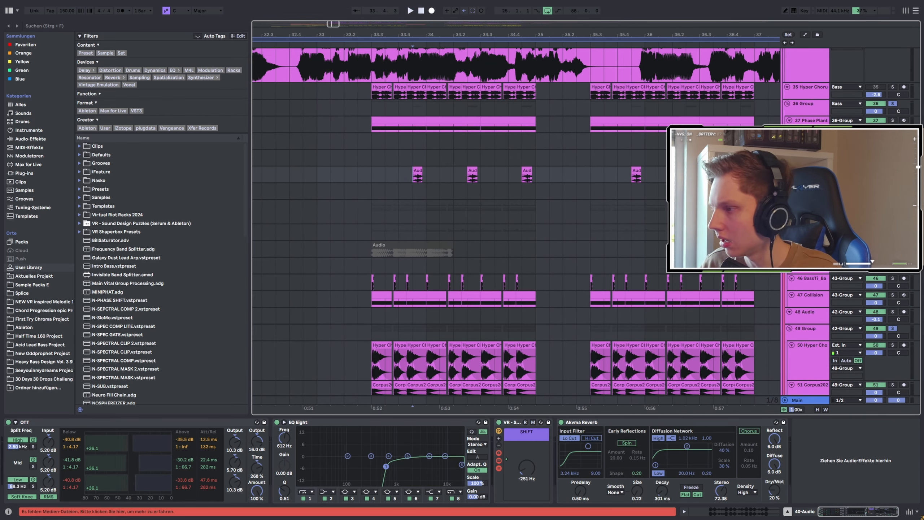
left_click(408, 10)
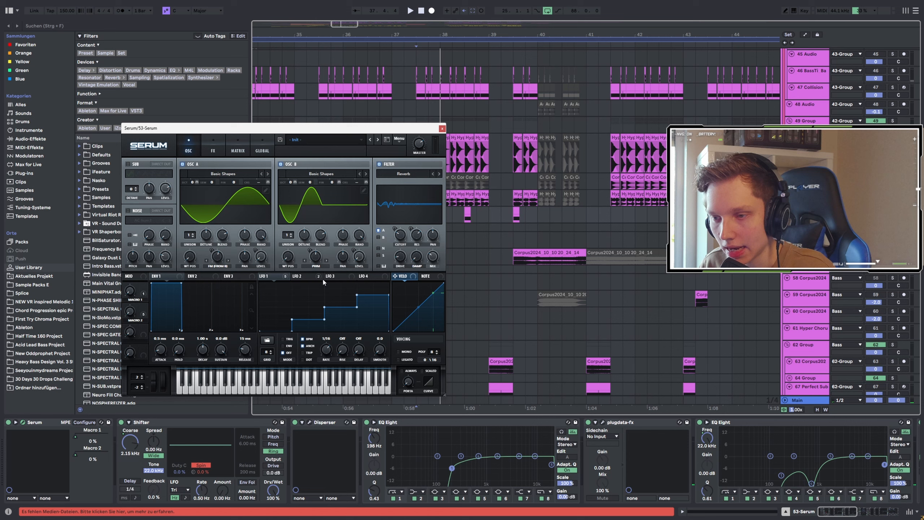
Close the Serum window, leaving track 53's Shifter, Disperser, EQ Eight and plugdata chain visible
left_click(302, 276)
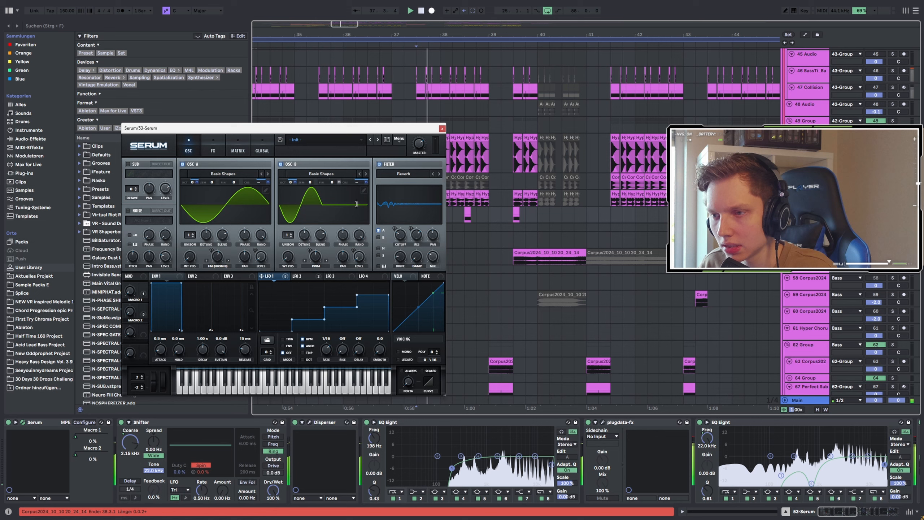
left_click(212, 150)
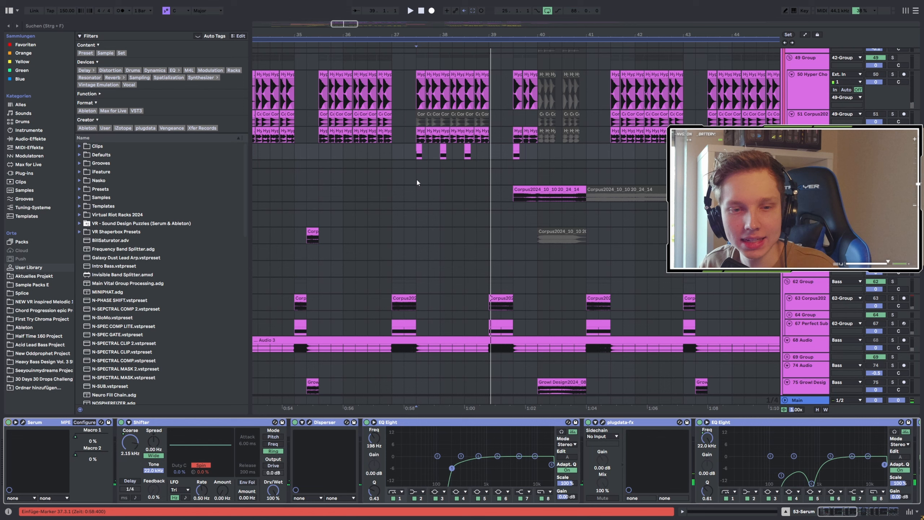
Scroll through the Hyper Chorus layer to track 39's granular Phase Plant chain with plugdata, EQ Eight, soothe2, Utility and GClip
scroll("down", 3)
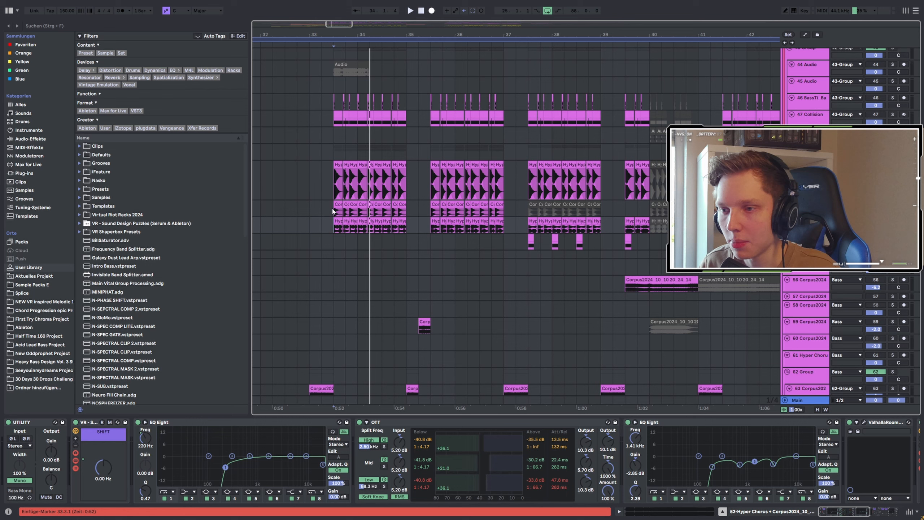
scroll("down", 3)
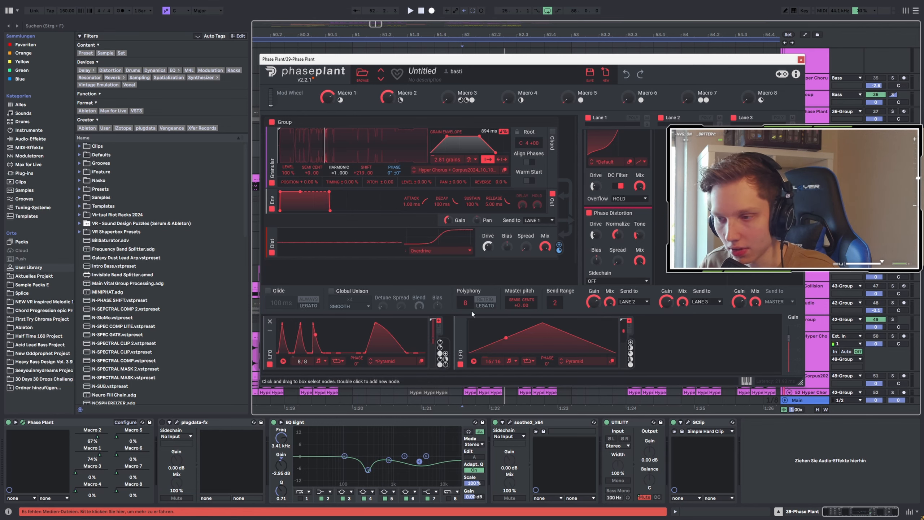
Open the 39-Phase Plant granular patch window to inspect its synth settings
left_click(800, 60)
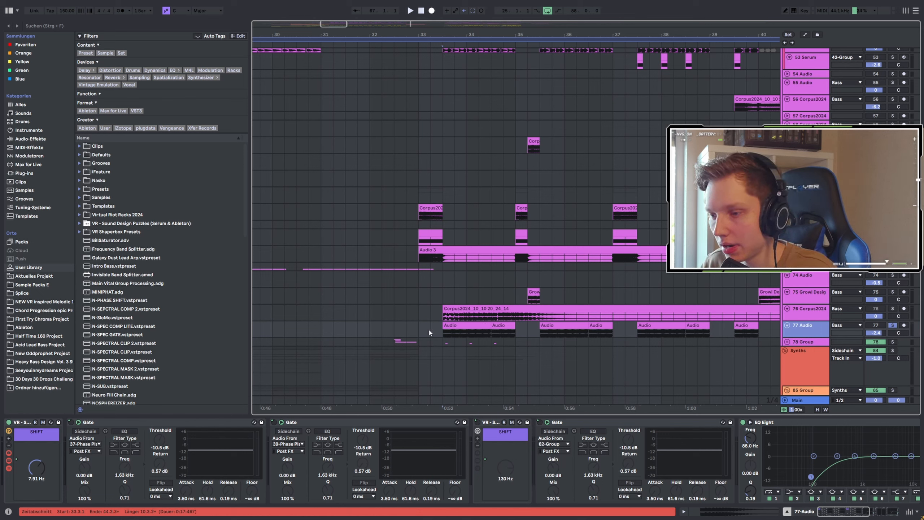
Show track 77-Audio's sidechained Gates followed by EQ Eights, plugdata and Valhalla reverb
left_click(410, 11)
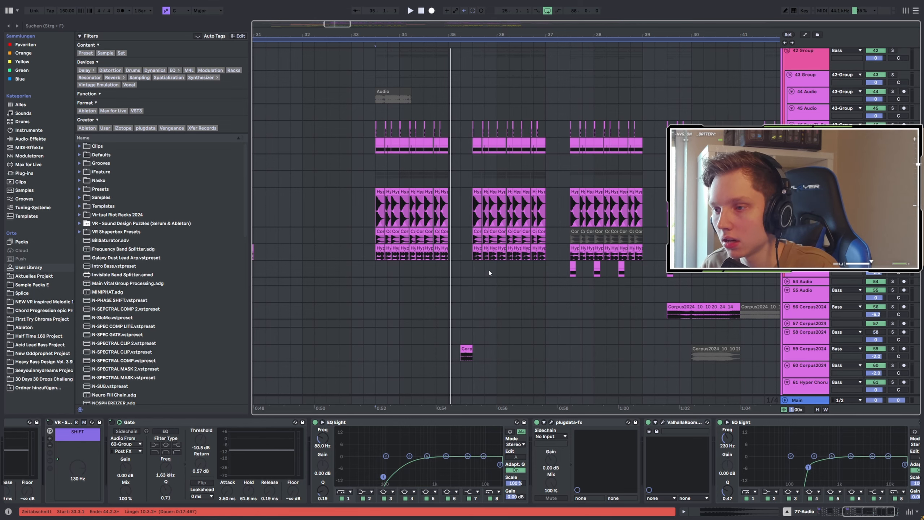
scroll("down", 3)
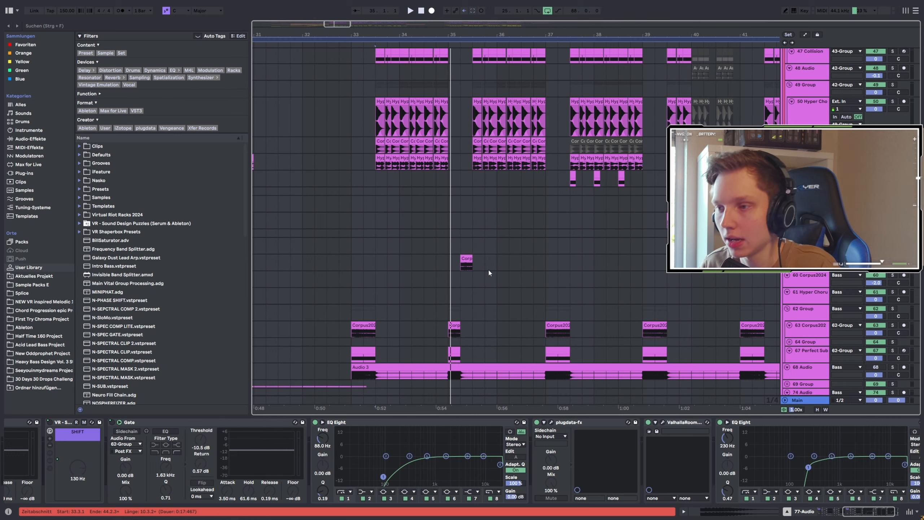
mouse_move(493, 273)
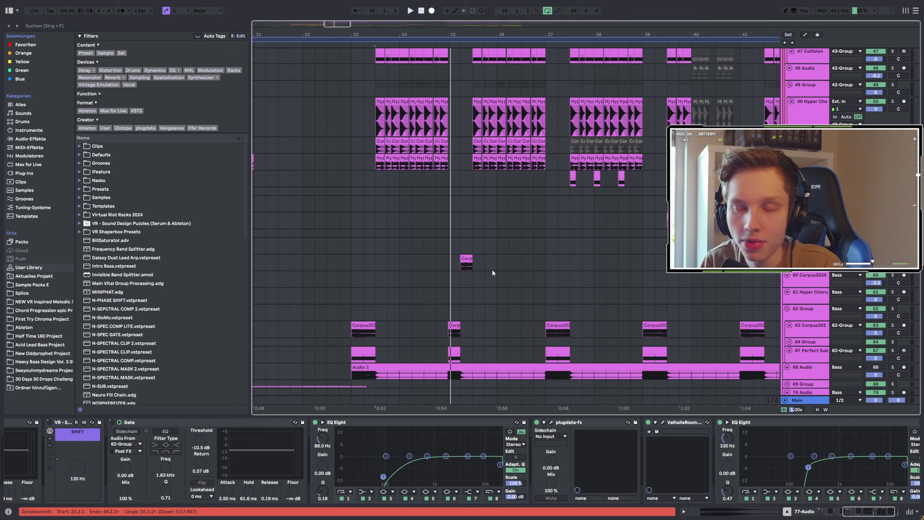